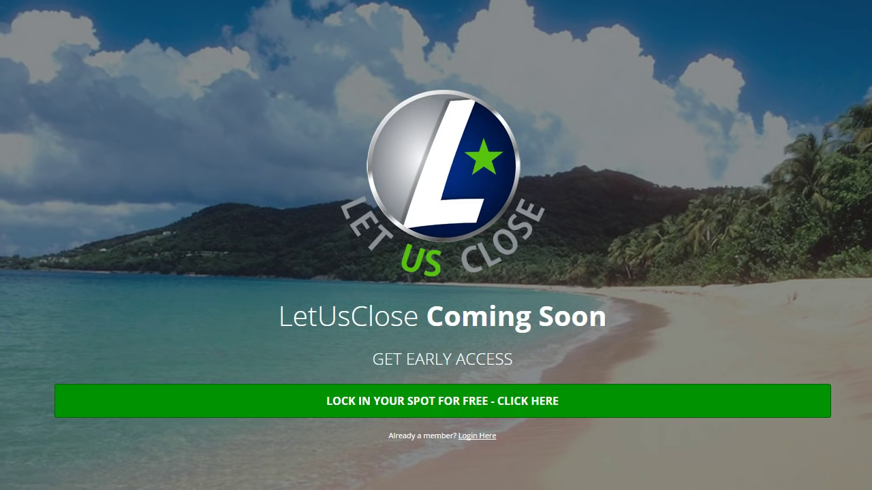
{"action": "scroll", "scroll_direction": "down", "scroll_amount": 3}
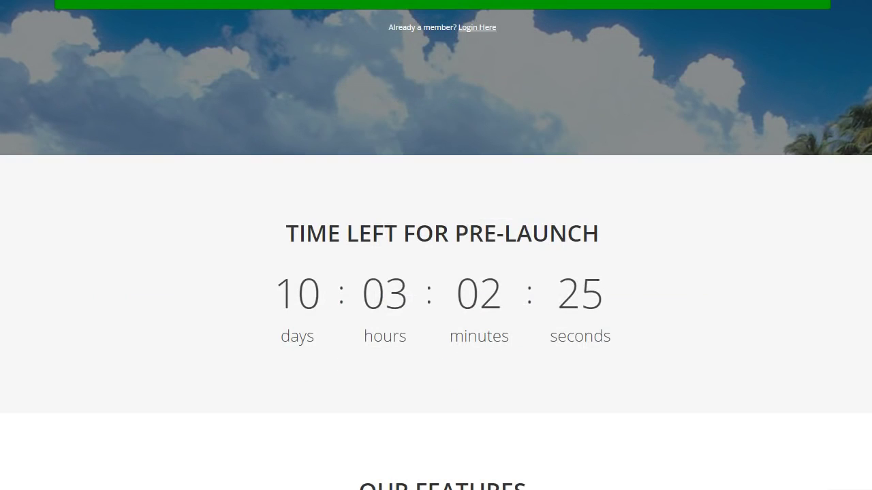
{"action": "scroll", "scroll_direction": "down", "scroll_amount": 3}
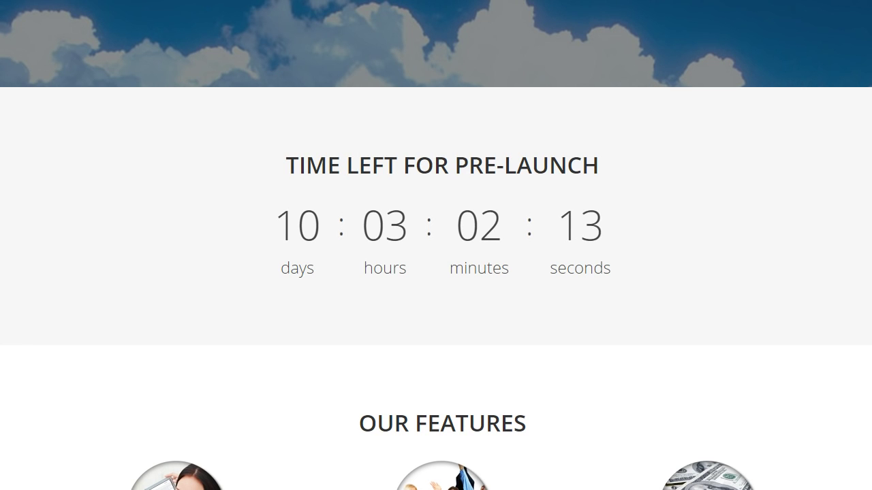
{"action": "scroll", "scroll_direction": "down", "scroll_amount": 3}
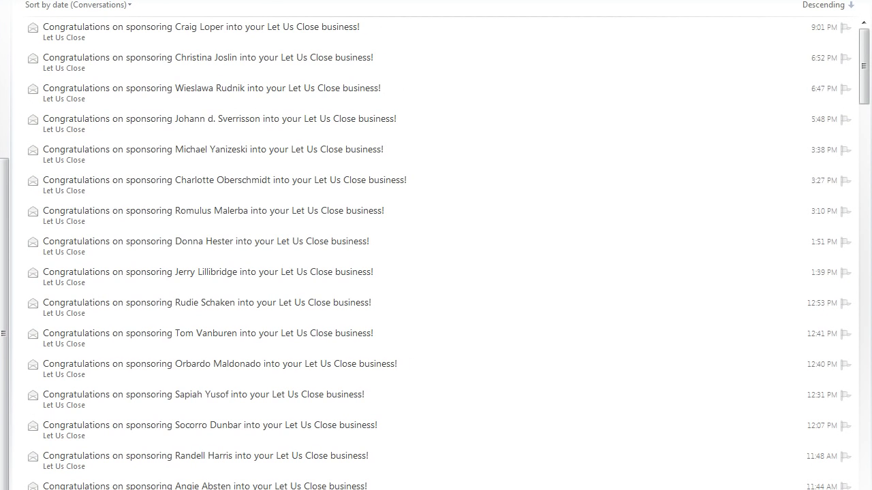
{"action": "mouse_move", "coordinate": [584, 216]}
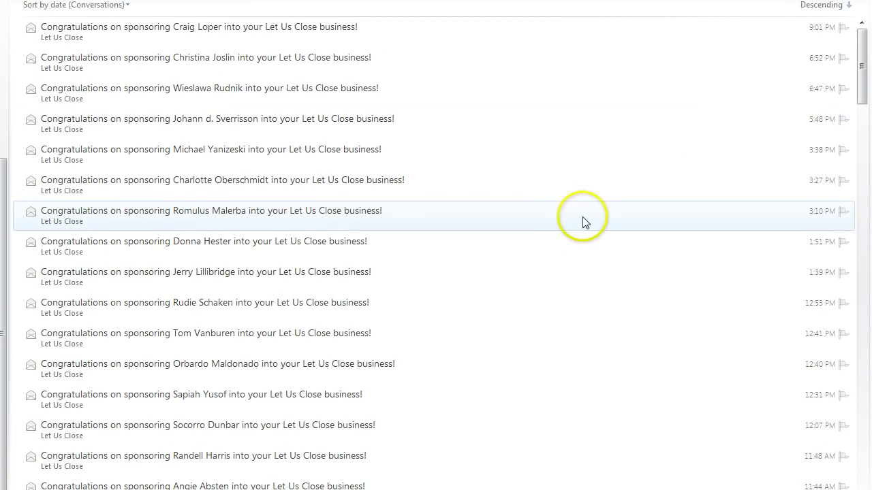
{"action": "scroll", "scroll_direction": "down", "scroll_amount": 3}
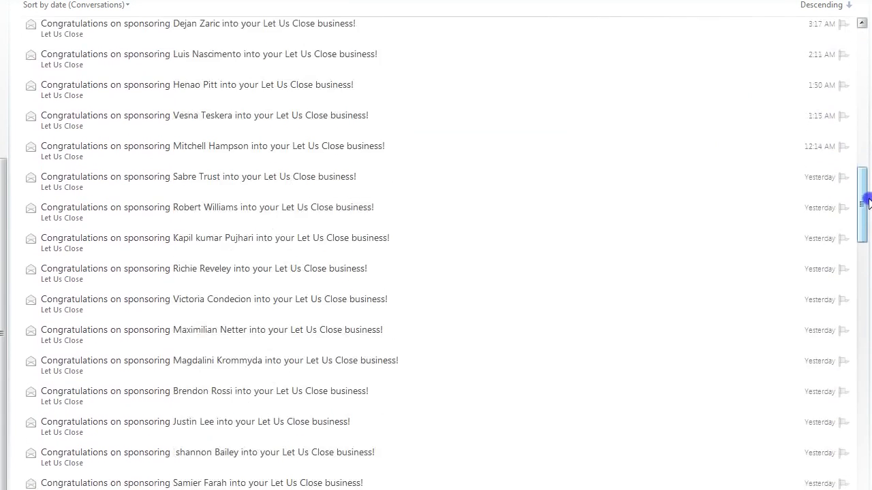
{"action": "scroll", "scroll_direction": "down", "scroll_amount": 3}
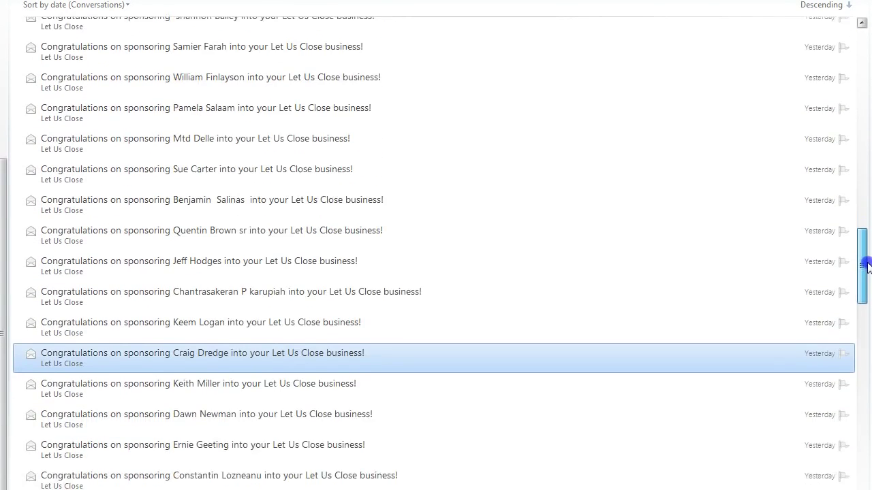
{"action": "scroll", "scroll_direction": "down", "scroll_amount": 3}
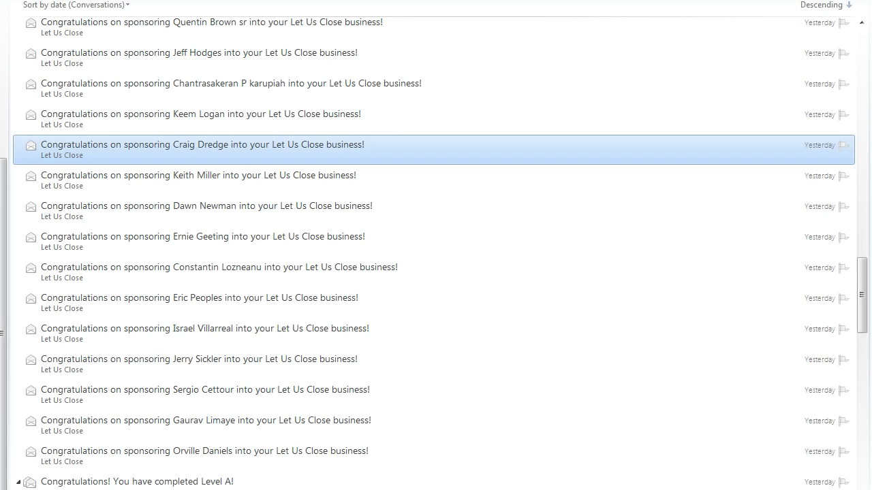
{"action": "mouse_move", "coordinate": [490, 456]}
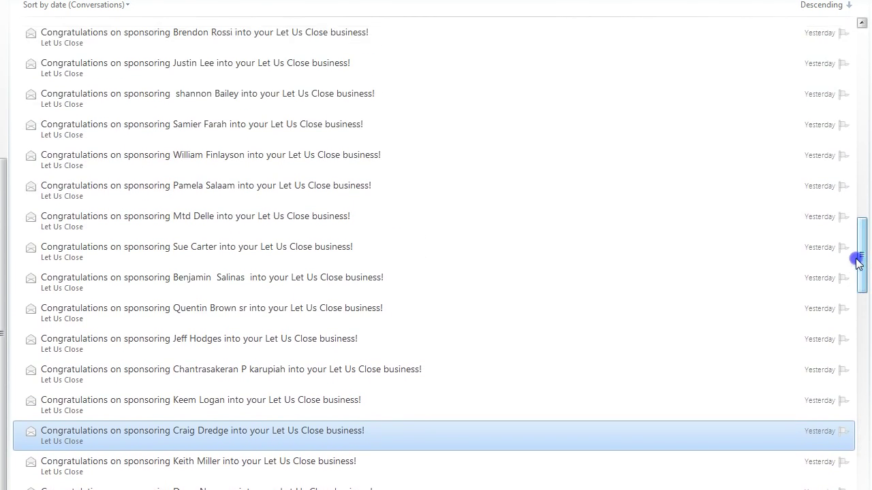
{"action": "scroll", "scroll_direction": "up", "scroll_amount": 3}
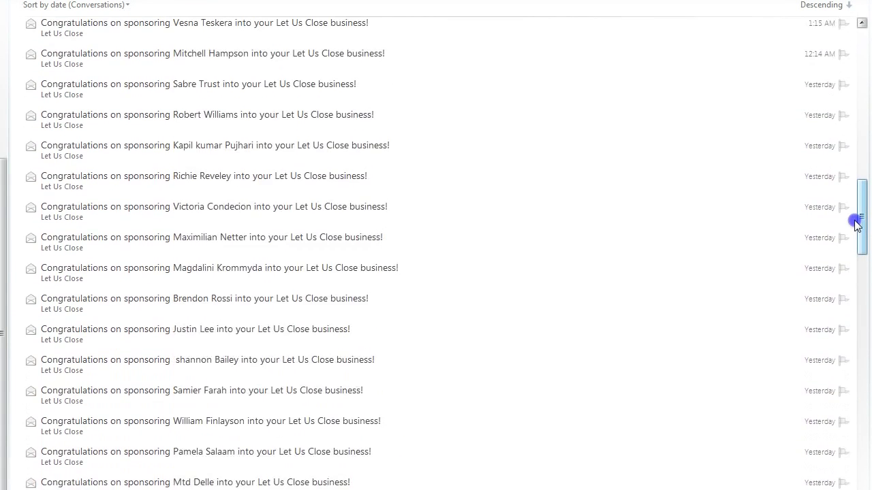
{"action": "scroll", "scroll_direction": "up", "scroll_amount": 3}
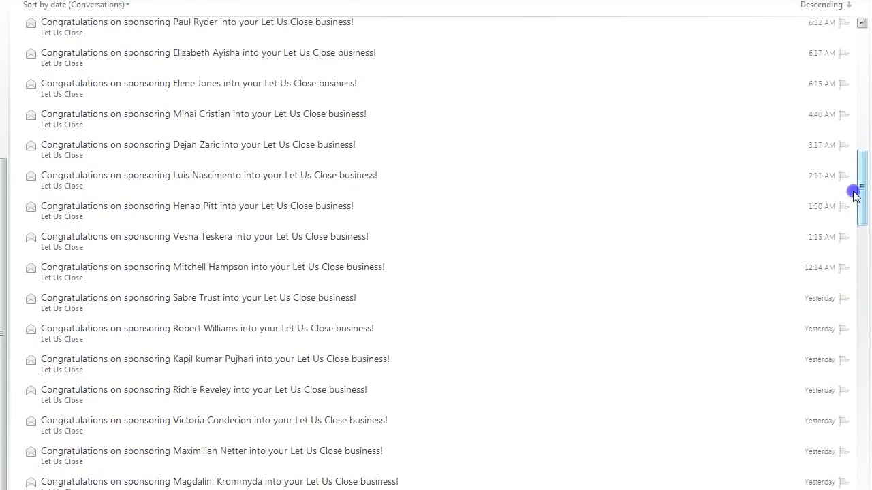
{"action": "scroll", "scroll_direction": "up", "scroll_amount": 3}
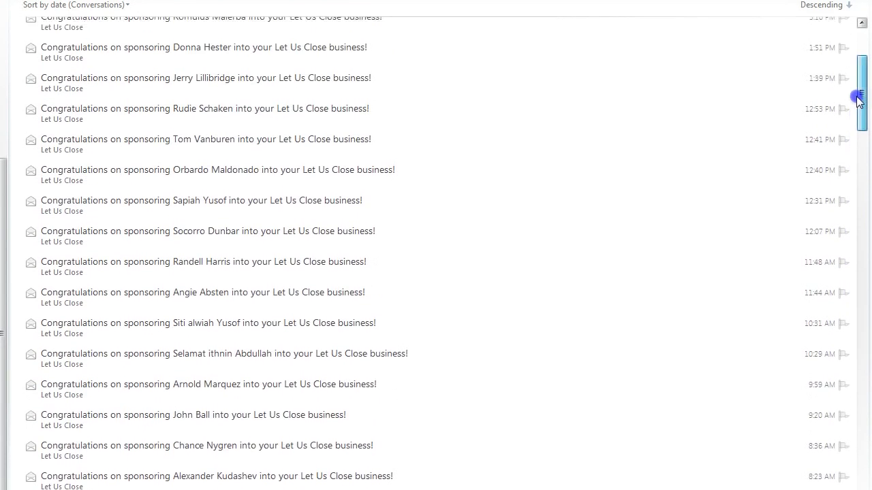
{"action": "scroll", "scroll_direction": "up", "scroll_amount": 3}
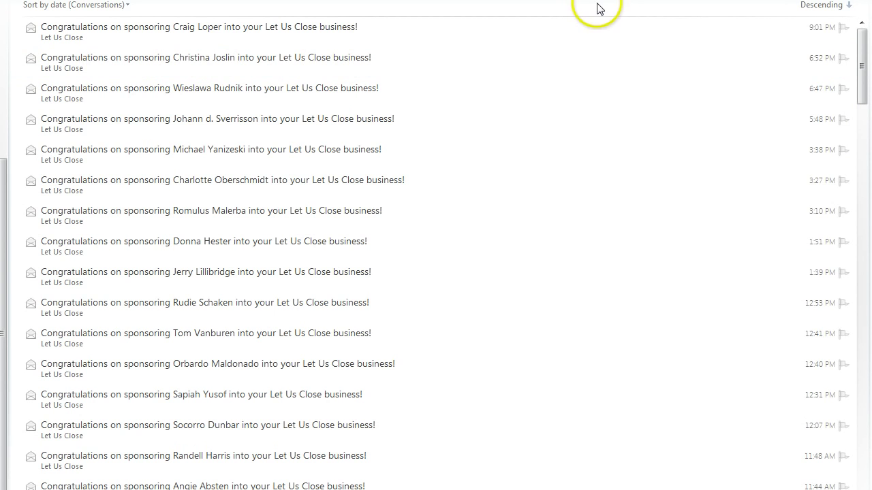
{"action": "mouse_move", "coordinate": [598, 9]}
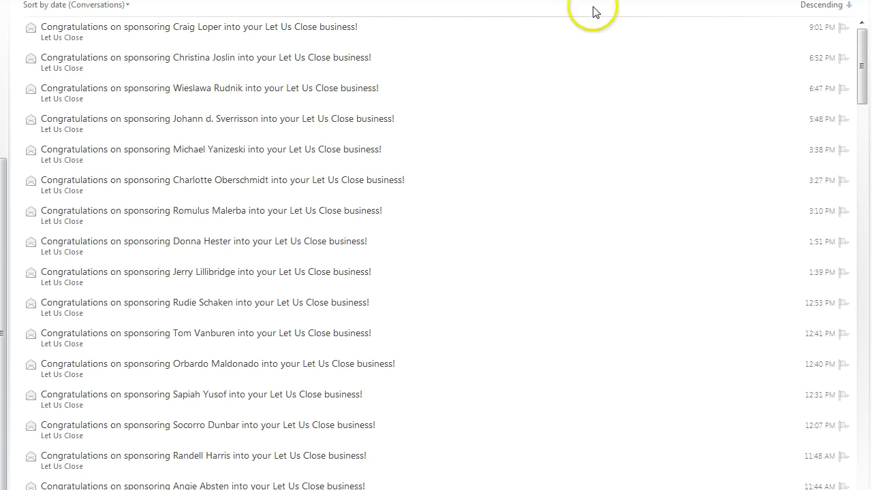
{"action": "mouse_move", "coordinate": [863, 75]}
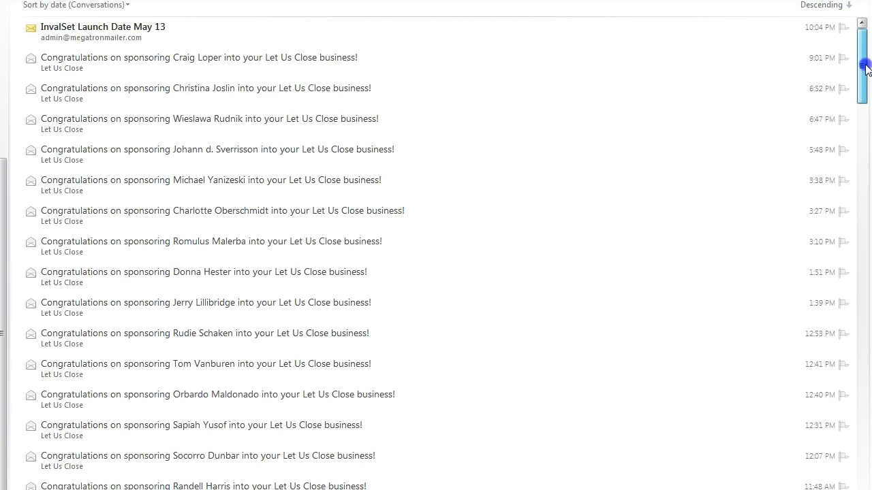
{"action": "scroll", "scroll_direction": "down", "scroll_amount": 3}
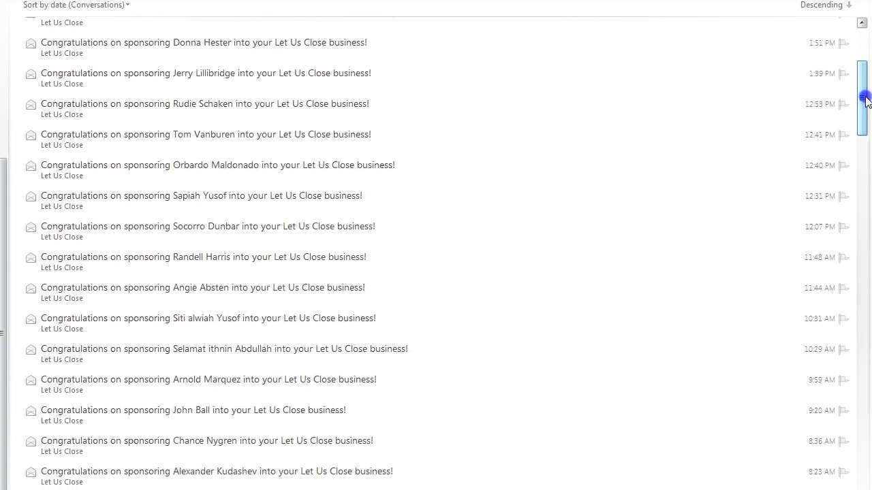